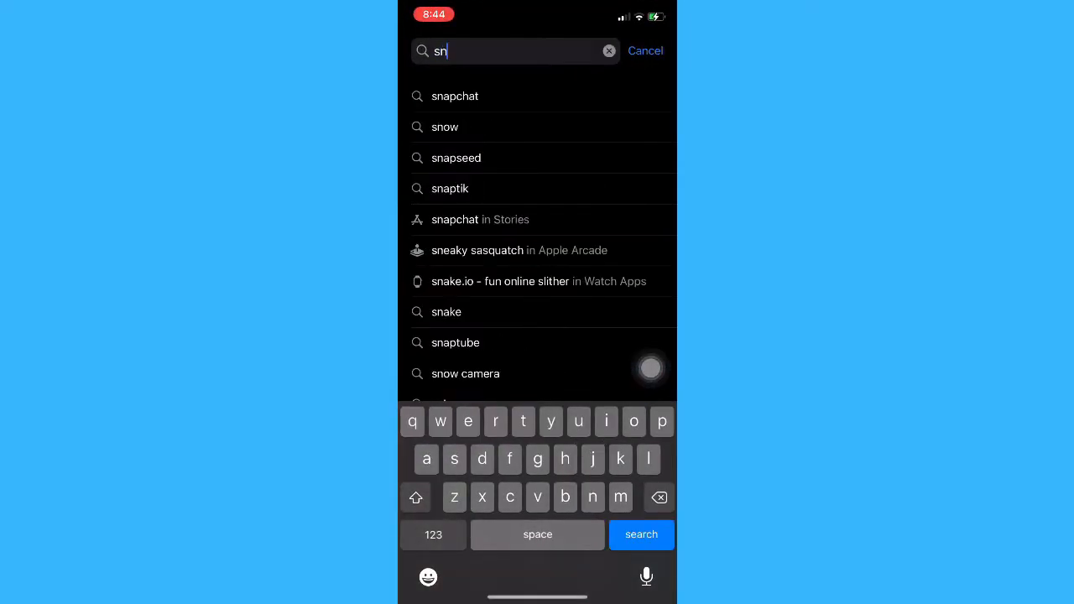
Search the App Store for 'snapchat' so Snapchat is listed first in the results.
left_click(455, 96)
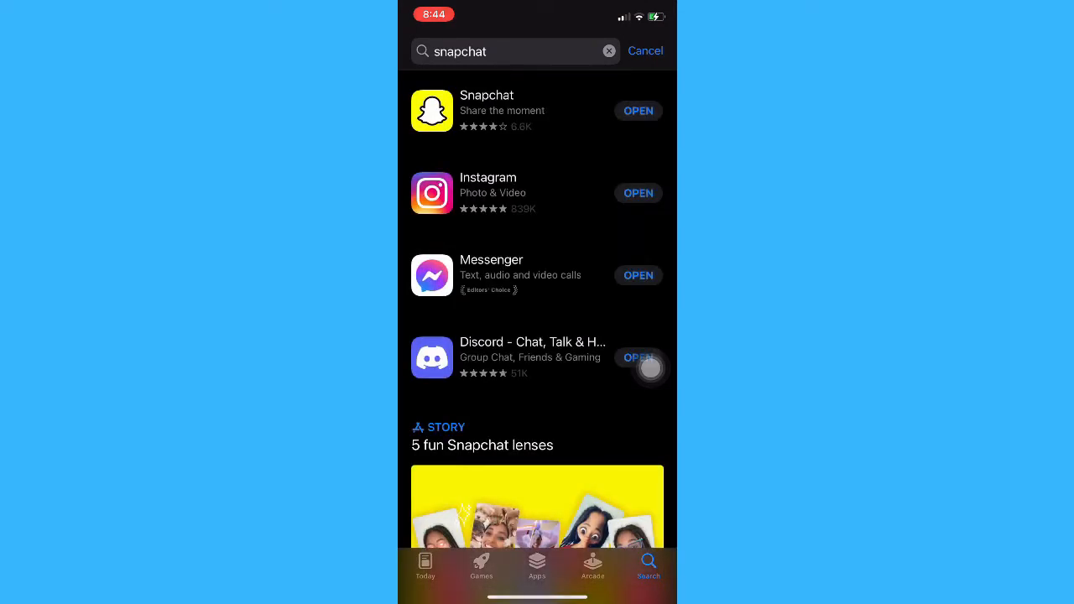
left_click(637, 111)
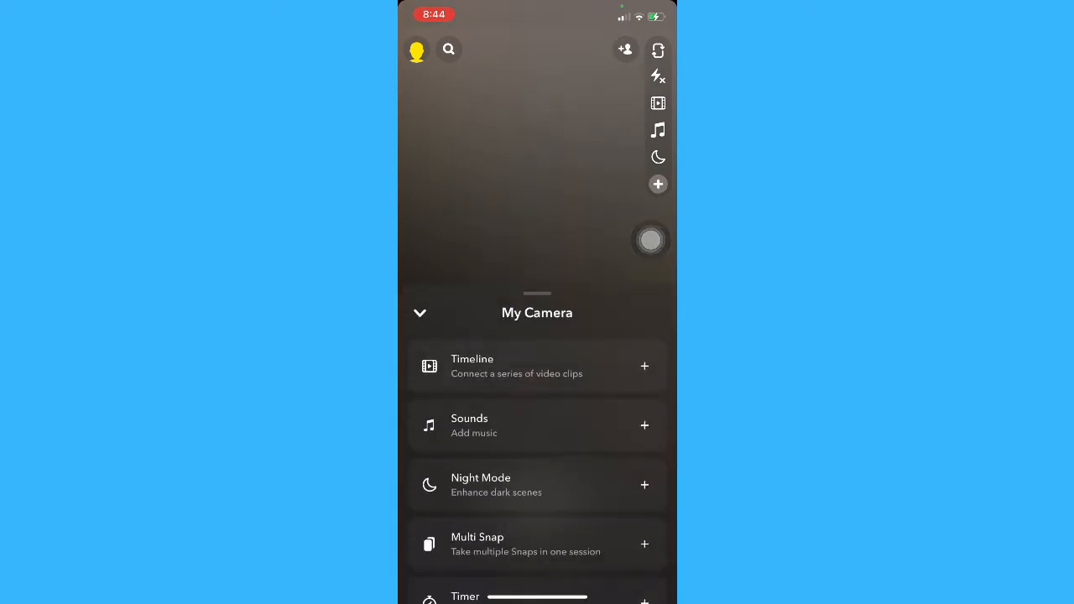
Scroll the My Camera options list down until the Focus option appears below Timer.
scroll("up", 3)
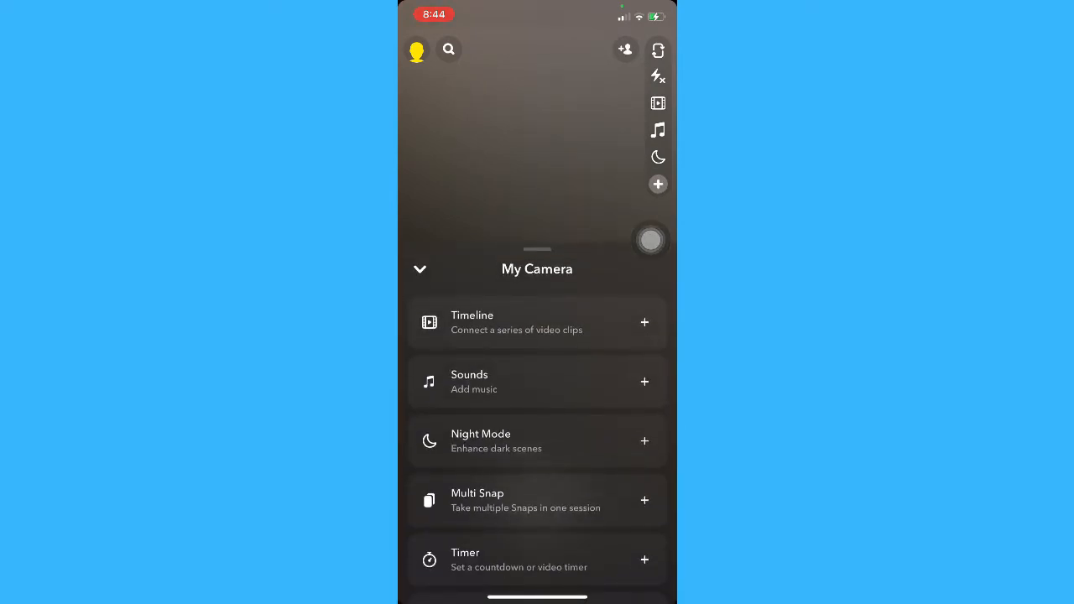
scroll("up", 3)
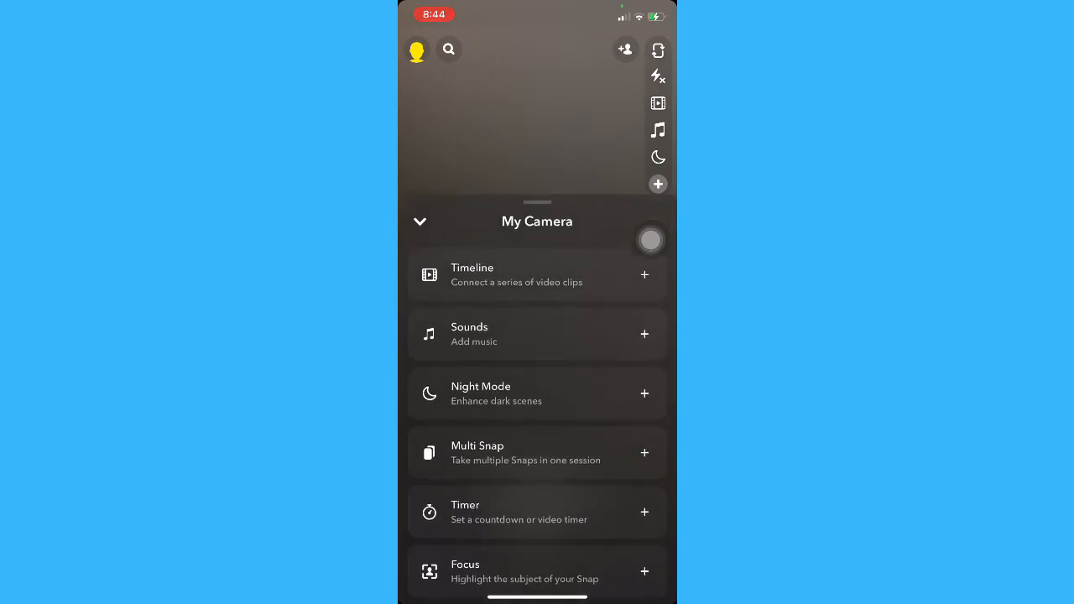
scroll("up", 3)
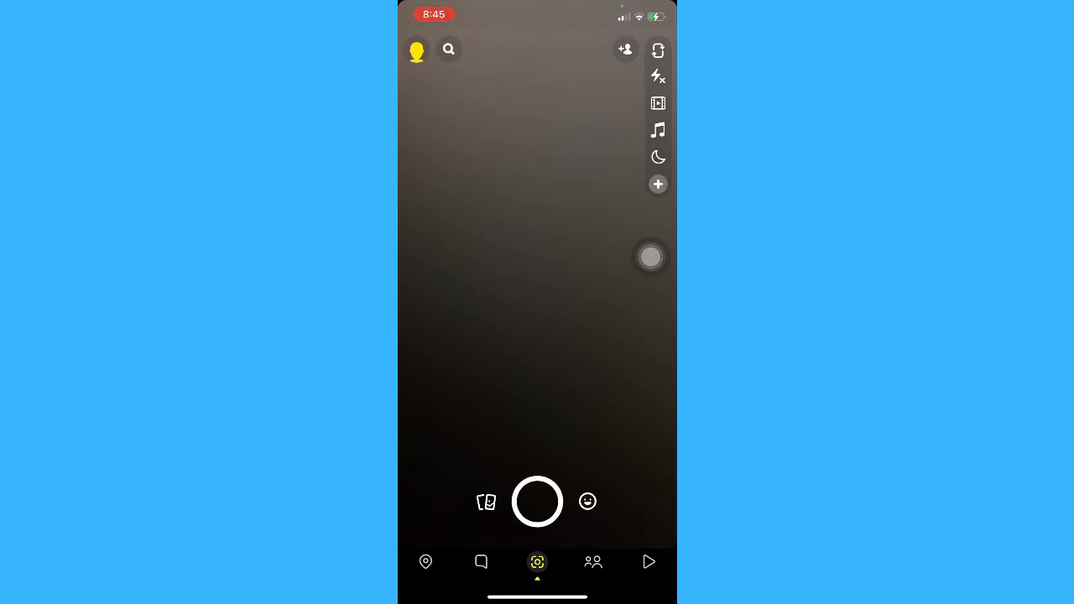
Reopen the My Camera options panel from the right toolbar, showing Focus and Grid.
left_click(658, 183)
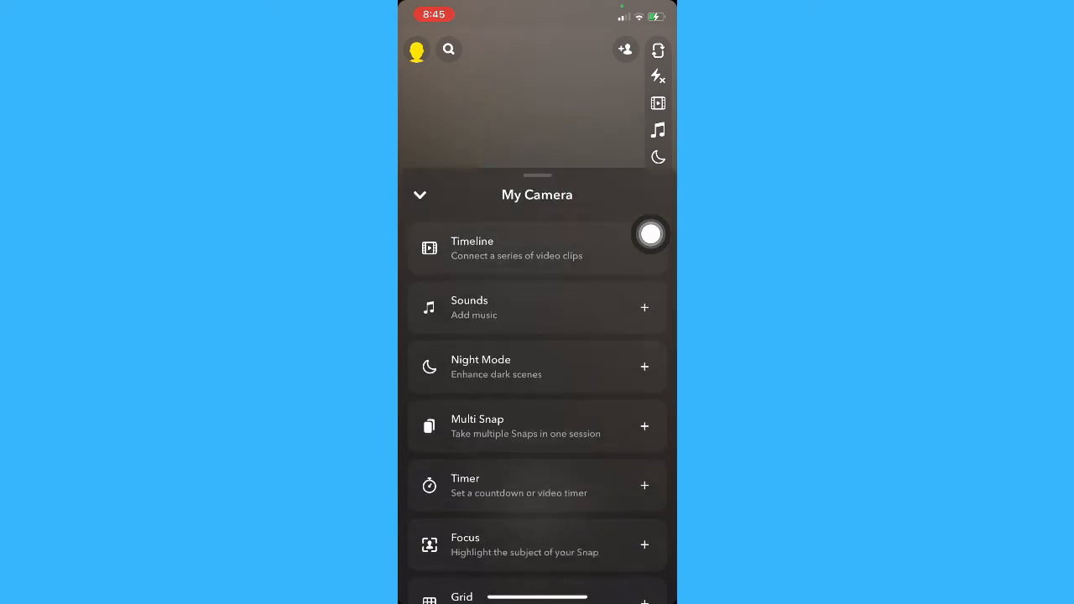